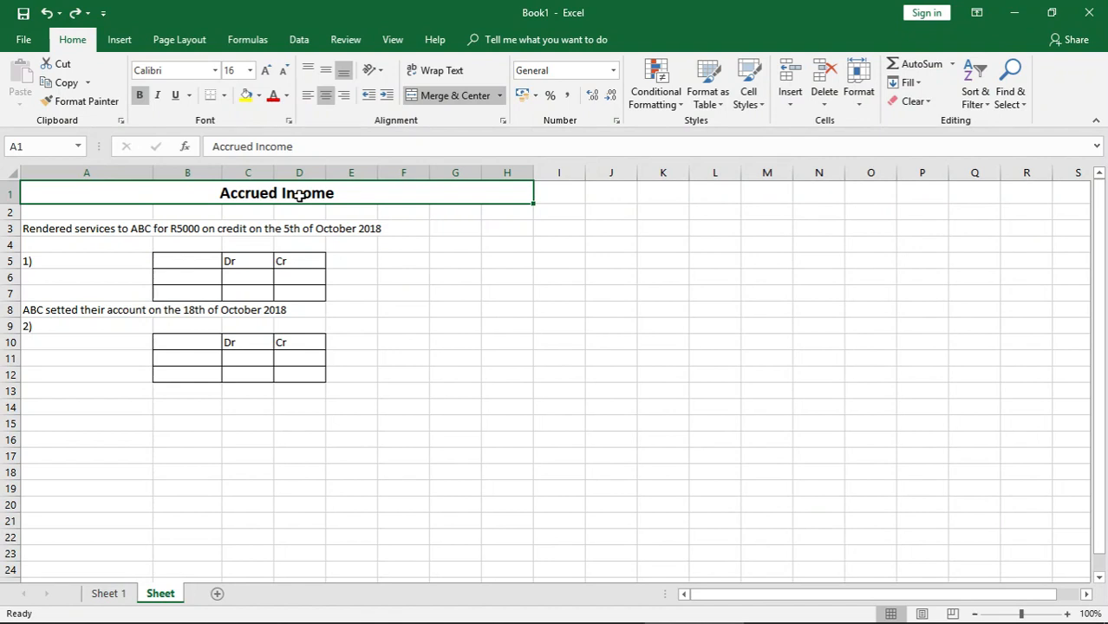
# Enter Accounts rec in B6 with a debit of R5000 in C6
pyautogui.click(86, 228)
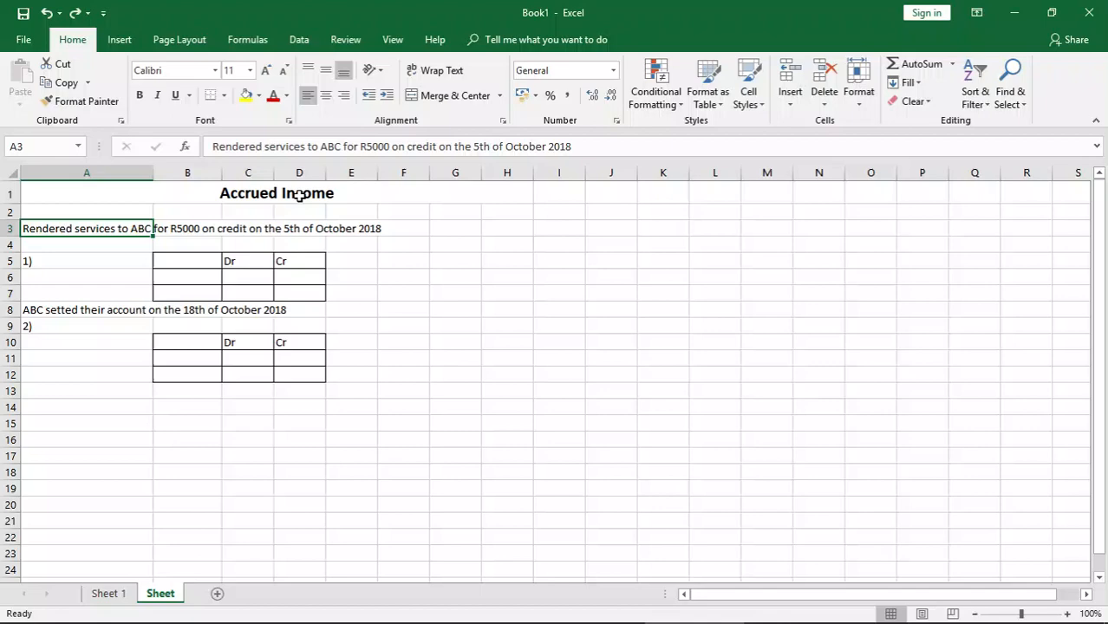
pyautogui.click(187, 277)
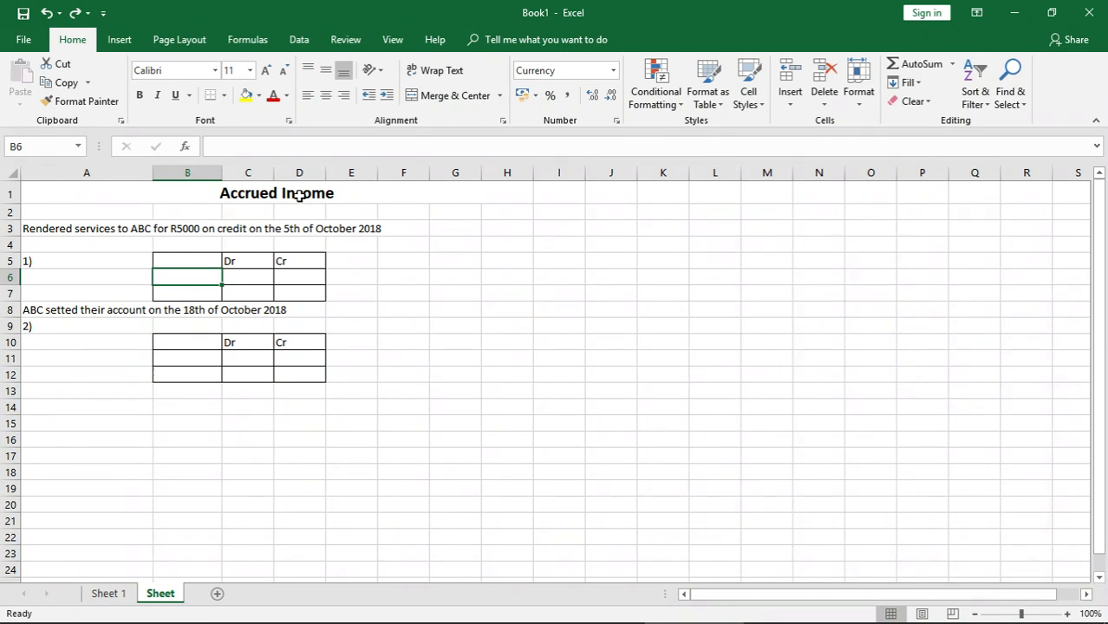
pyautogui.moveTo(178, 244)
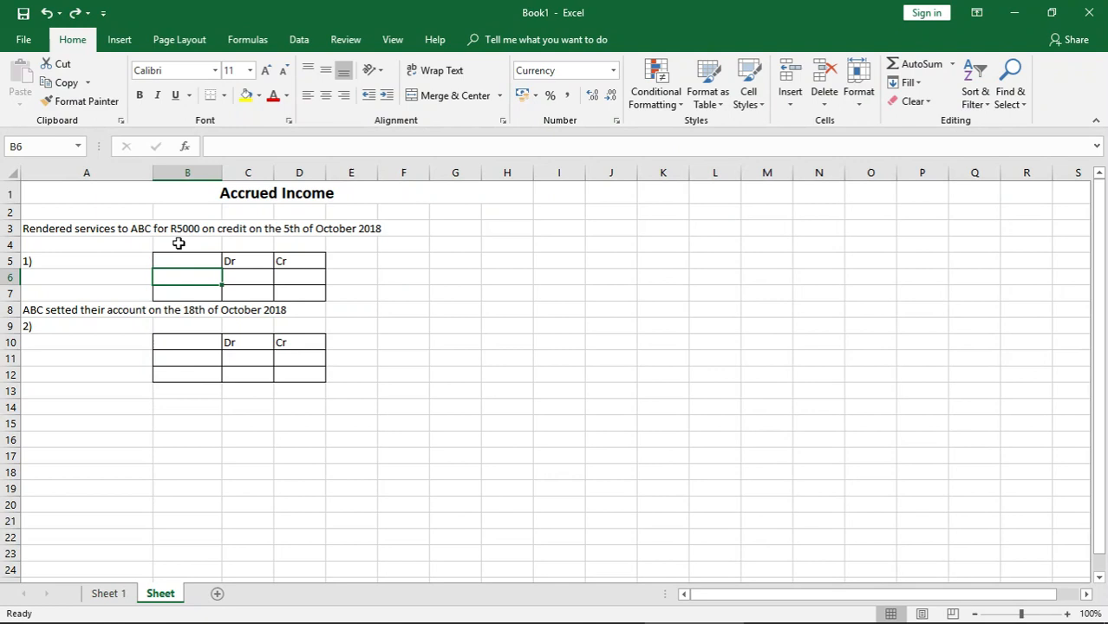
pyautogui.write('A')
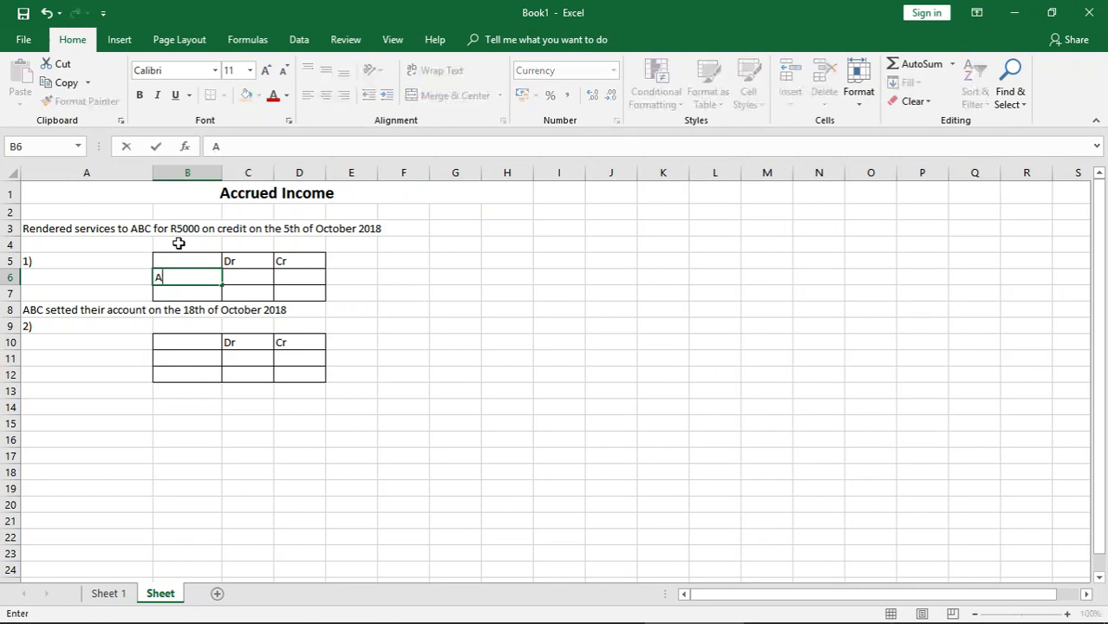
pyautogui.write('ccounts r')
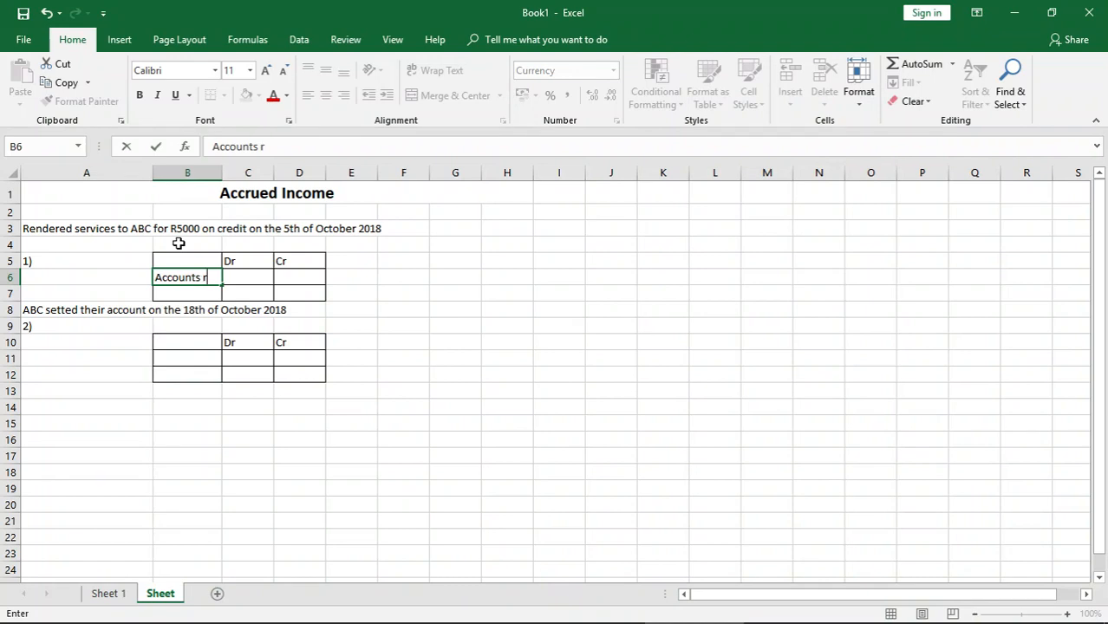
pyautogui.write('ec')
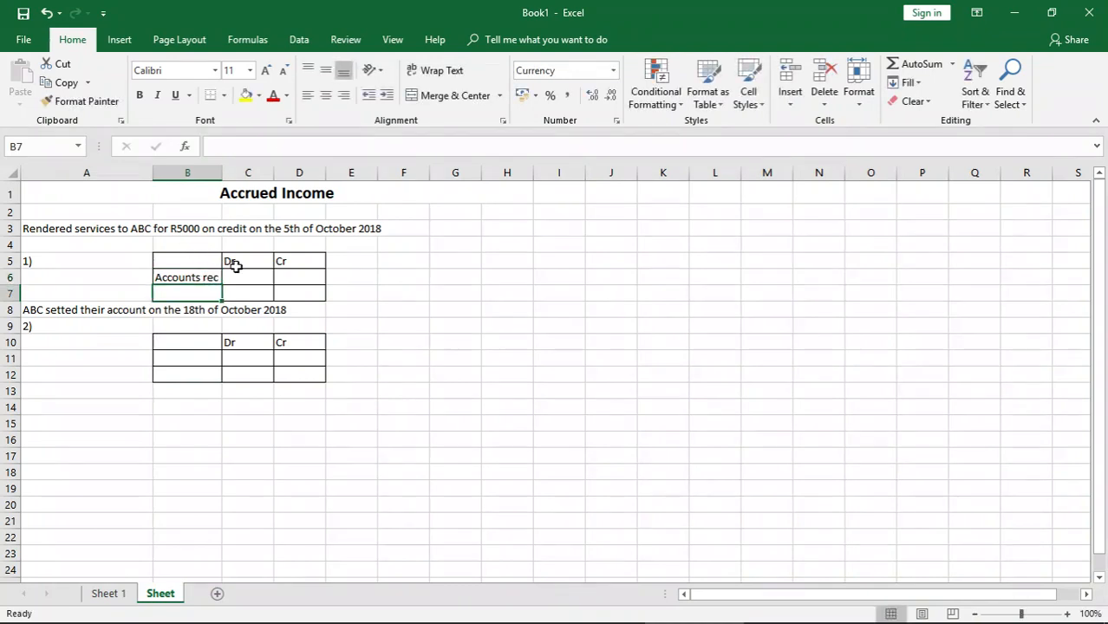
pyautogui.click(248, 278)
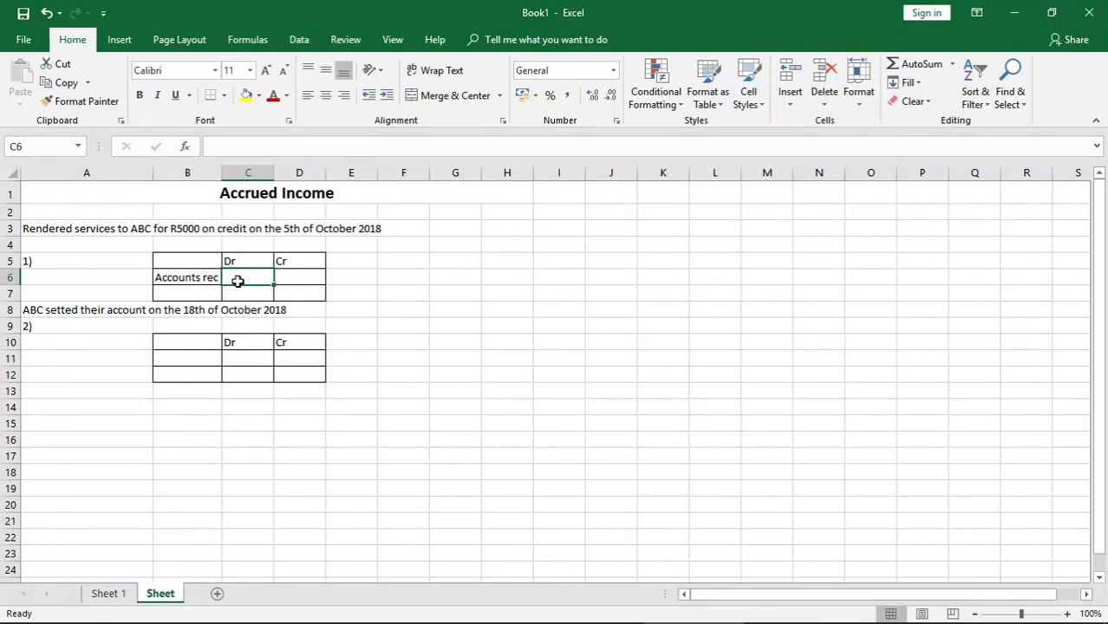
pyautogui.write('R50000')
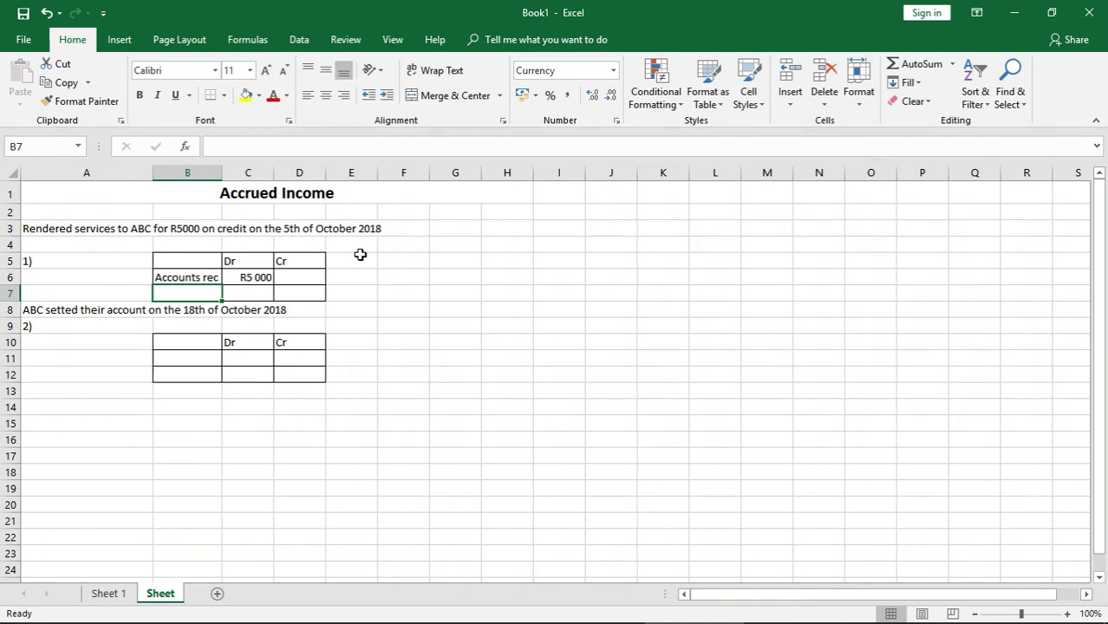
# Enter 'Seervice rendered' as the account on the row below, in B7
pyautogui.write('Sew')
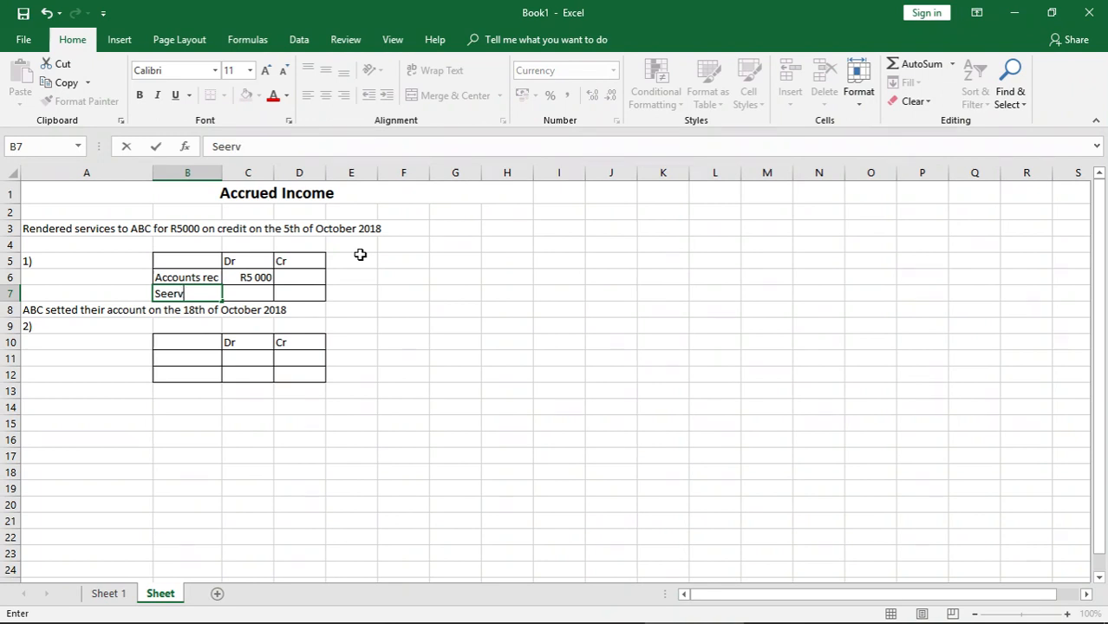
pyautogui.write('ice')
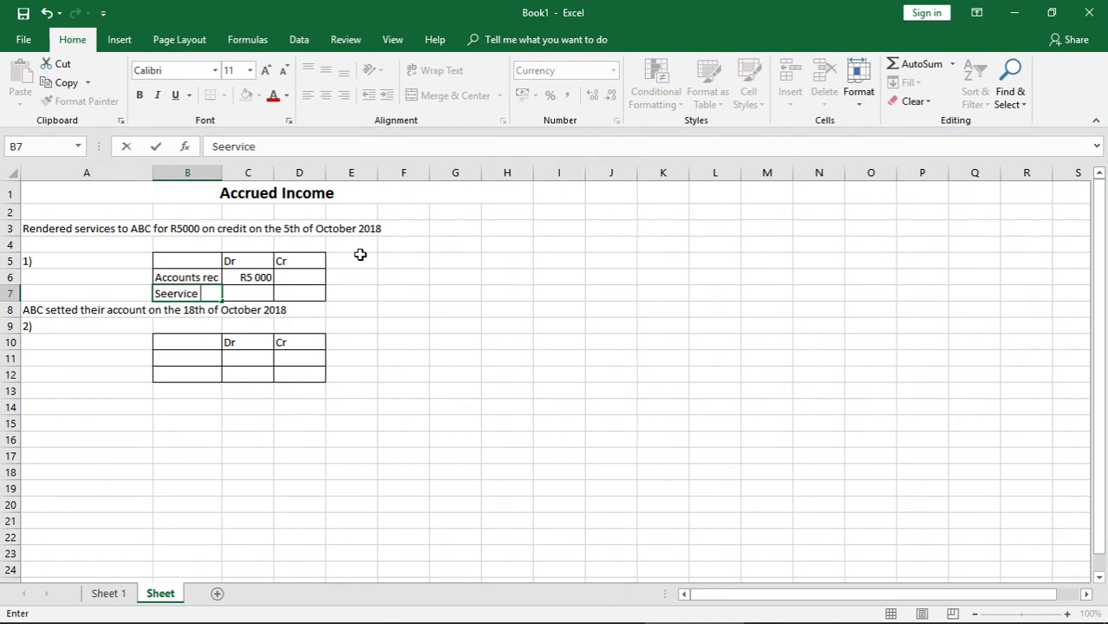
pyautogui.write('rendered')
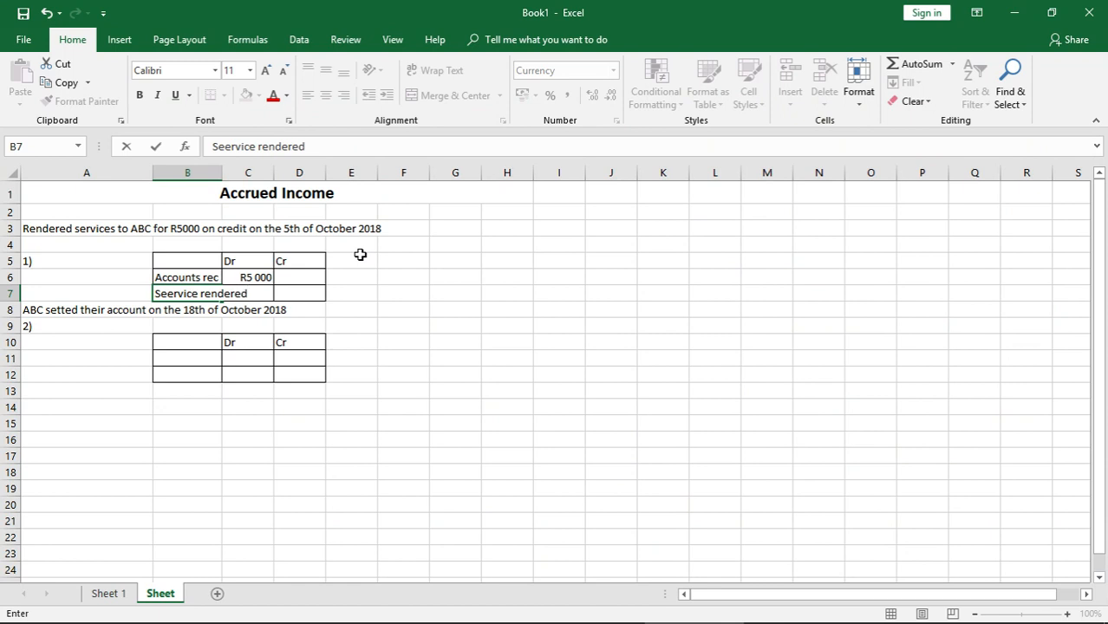
pyautogui.click(248, 293)
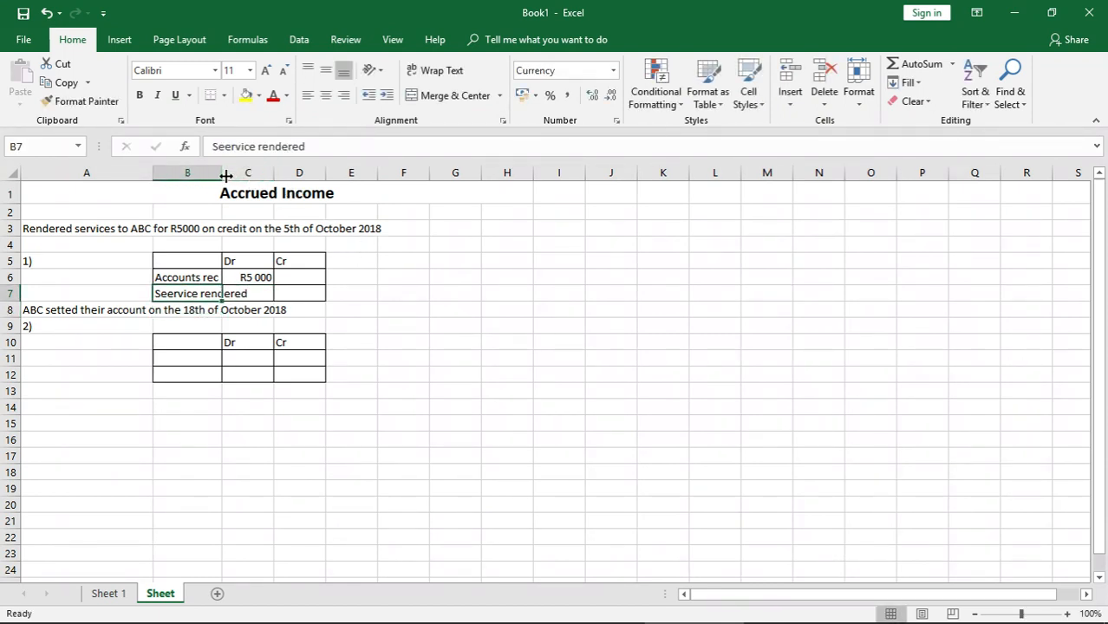
# Widen column B to fit the account names and credit Seervice rendered R5000 in D7
pyautogui.moveTo(226, 172); pyautogui.dragTo(245, 172)
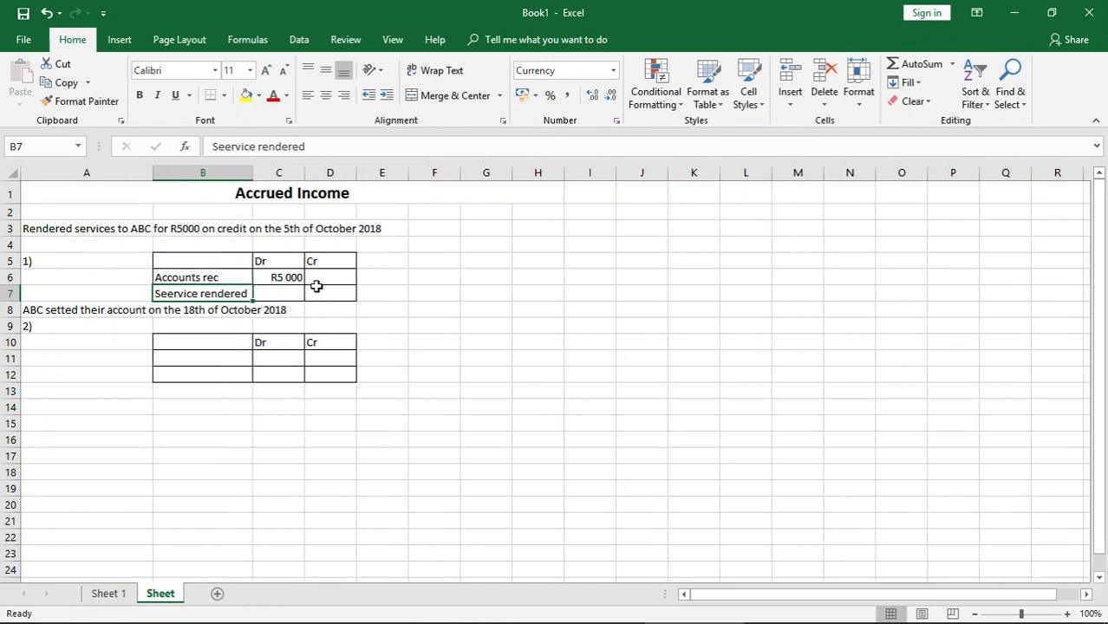
pyautogui.write('R5000')
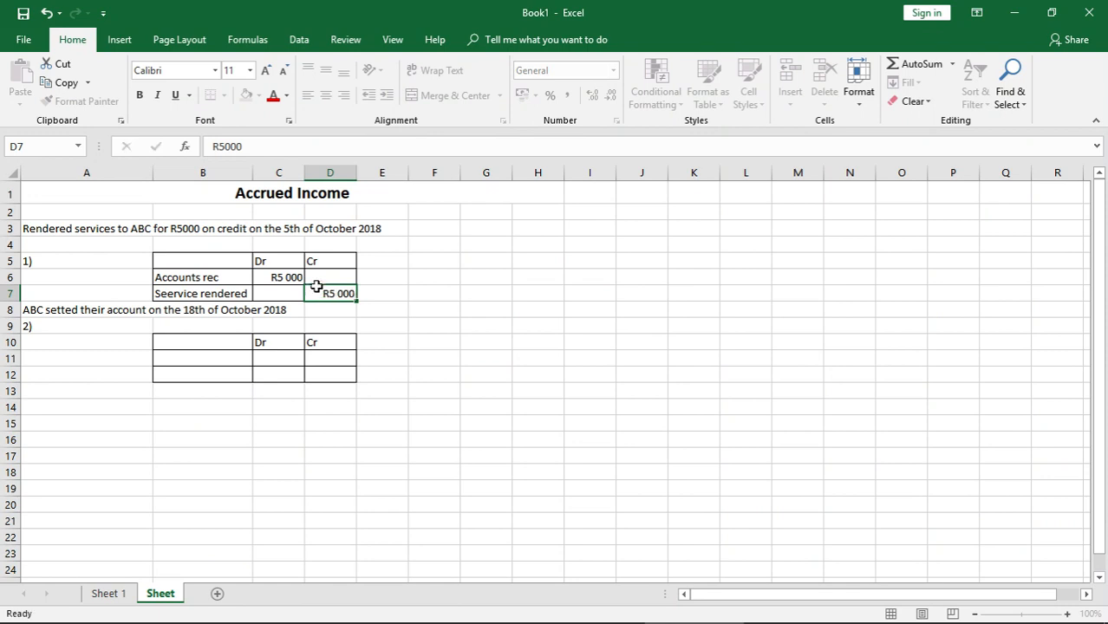
pyautogui.click(330, 310)
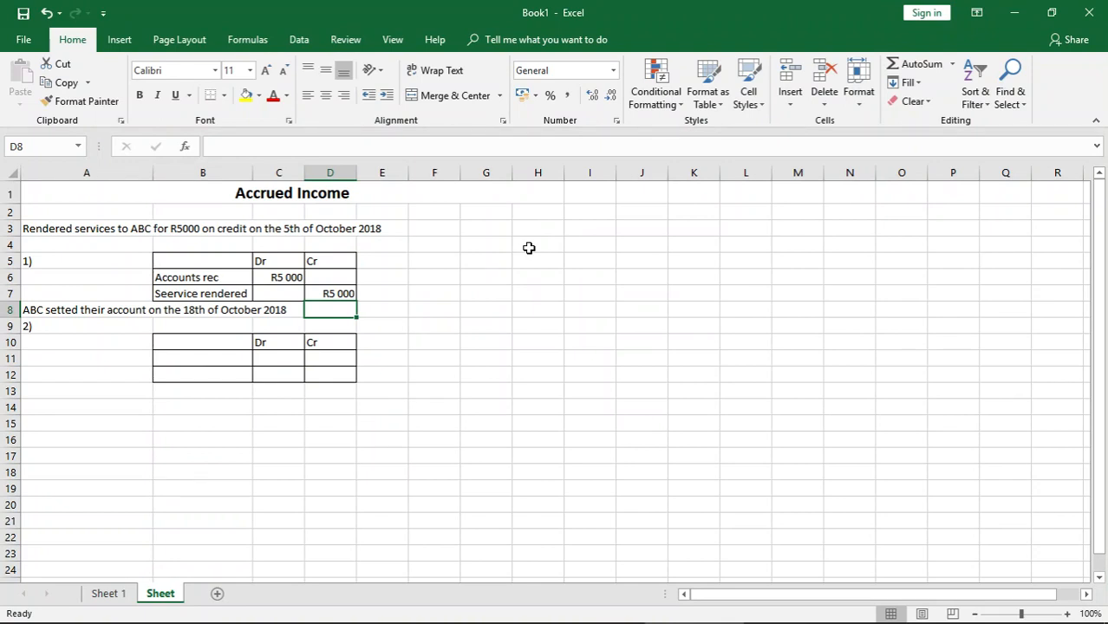
# In the second table, debit Bank R5000 in B11 and C11
pyautogui.click(86, 310)
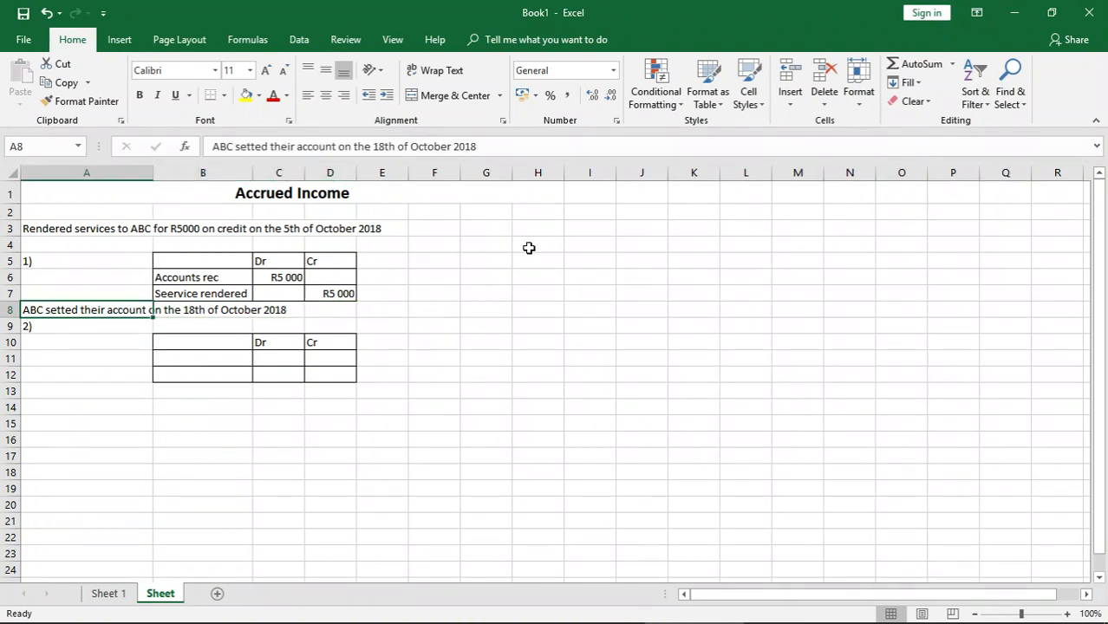
pyautogui.click(202, 358)
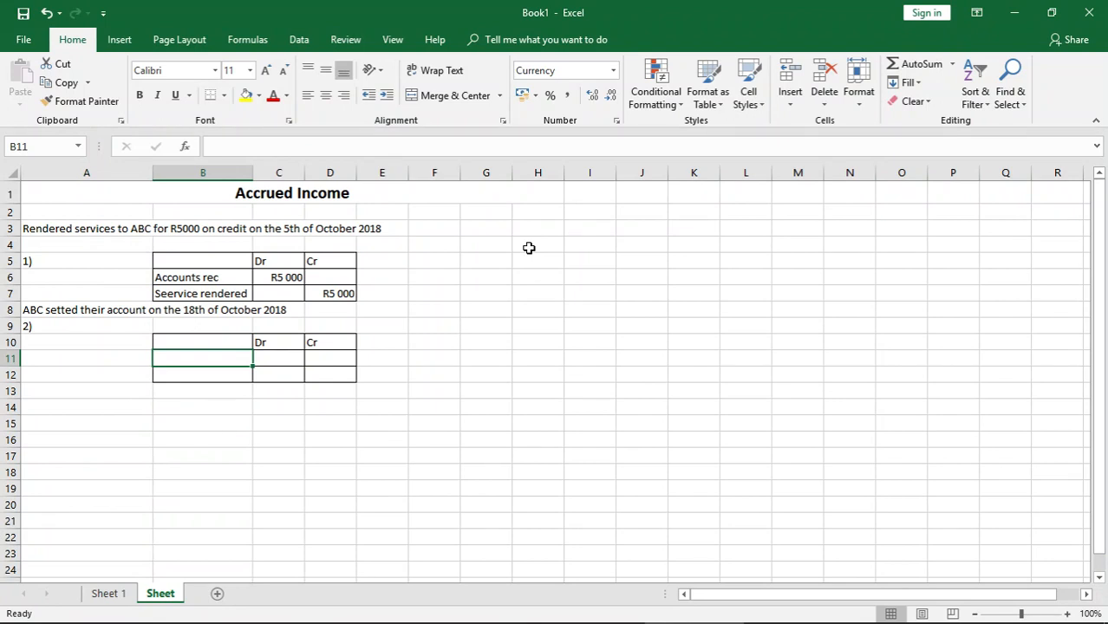
pyautogui.write('Bank')
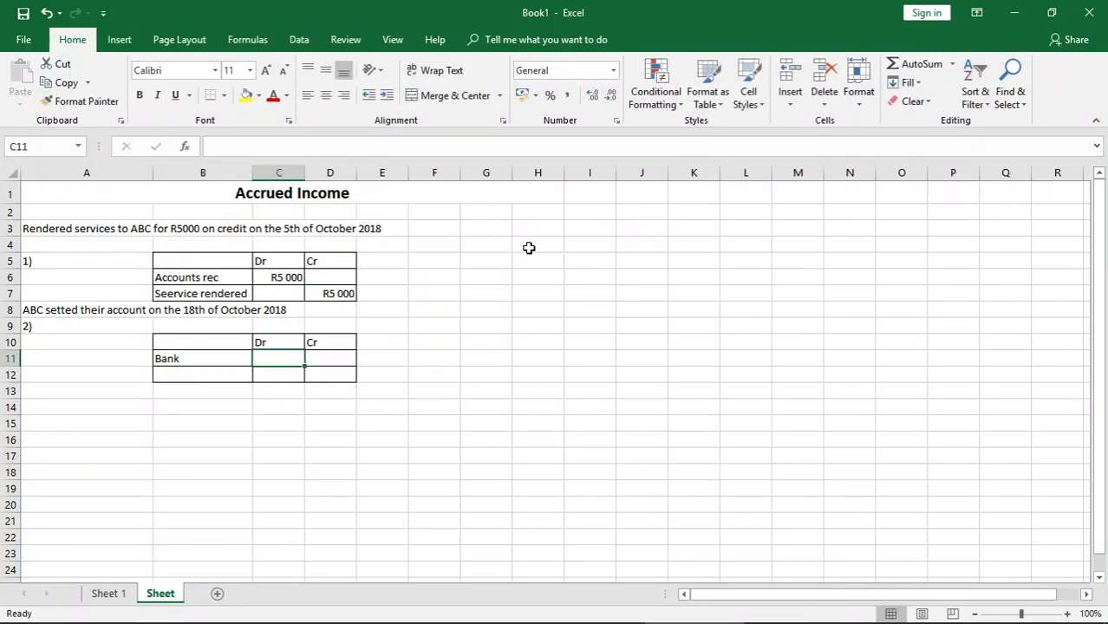
pyautogui.write('R50000')
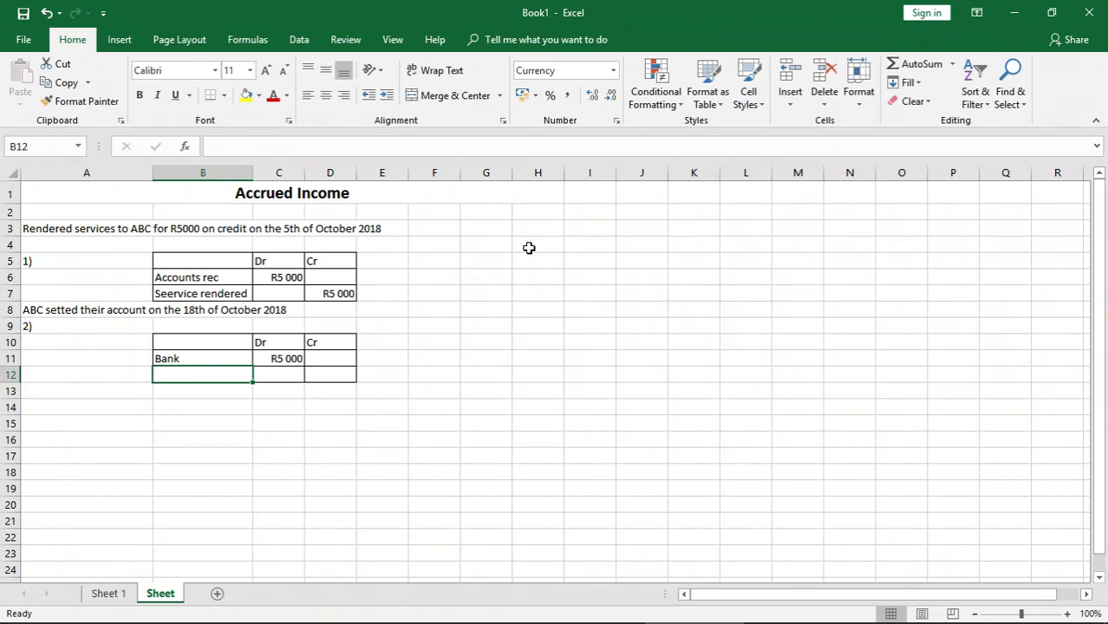
pyautogui.moveTo(525, 239)
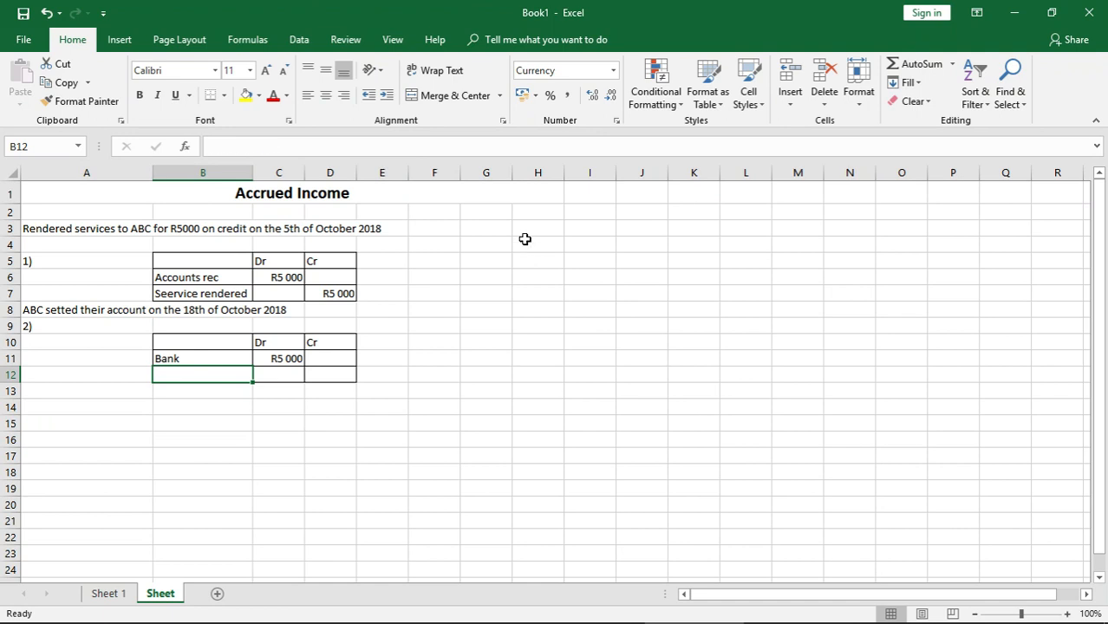
# Enter Accounts rec in B12 and start typing its R5000 credit in D12
pyautogui.write('Accounts rec')
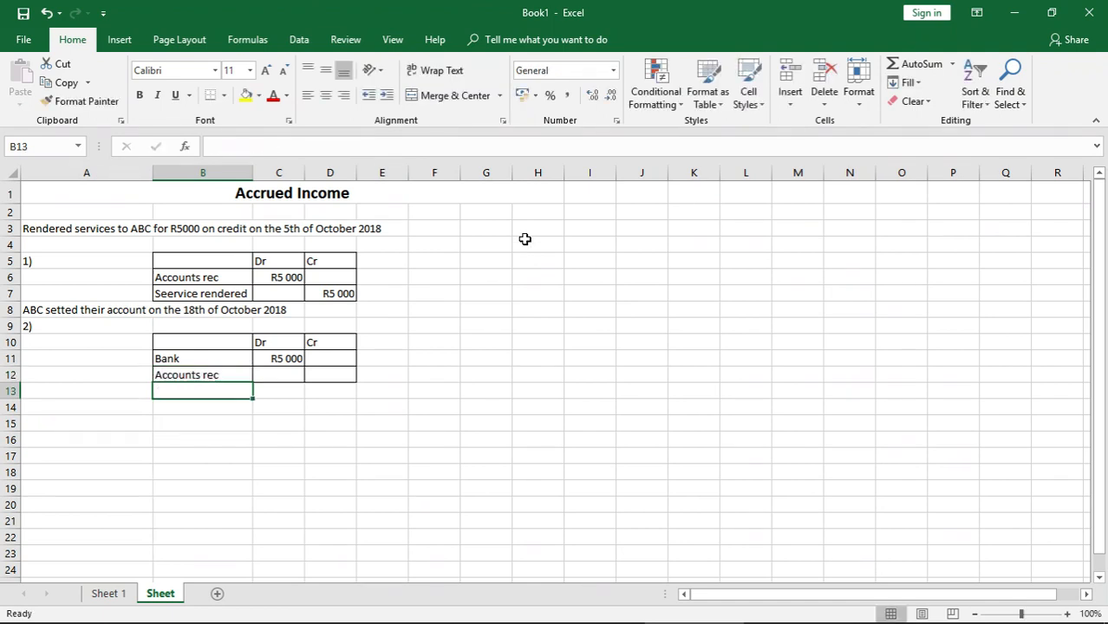
pyautogui.click(330, 374)
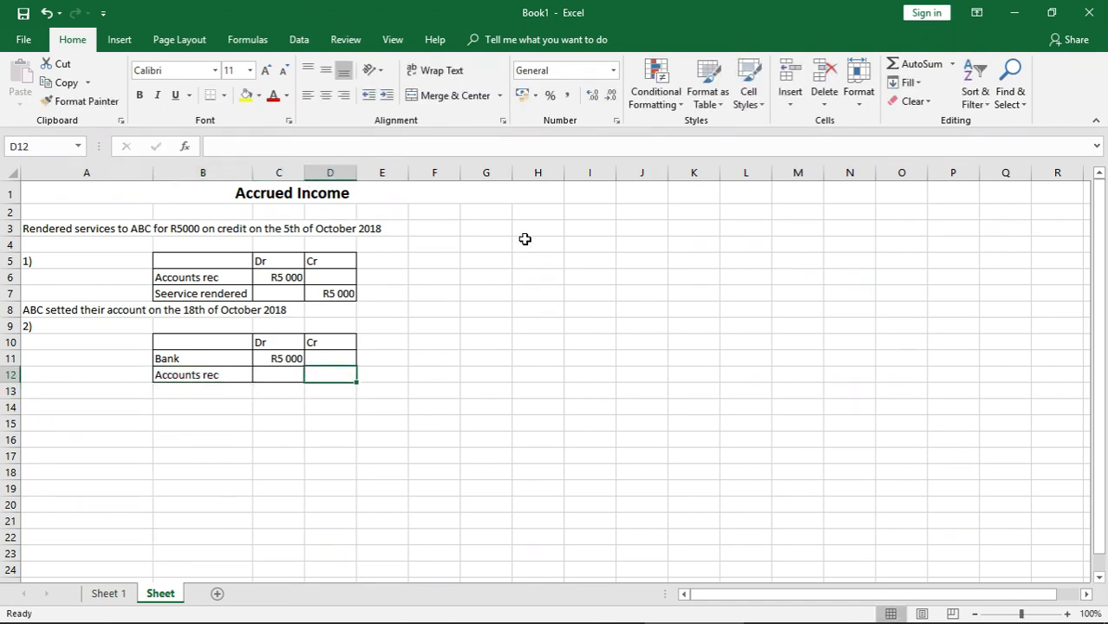
pyautogui.write('R50')
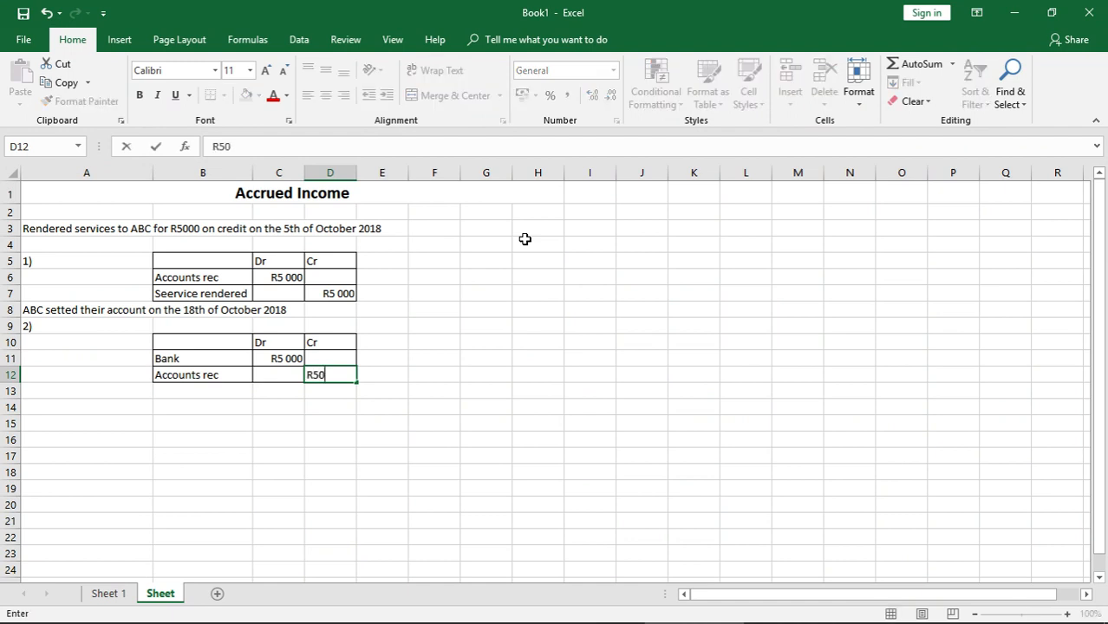